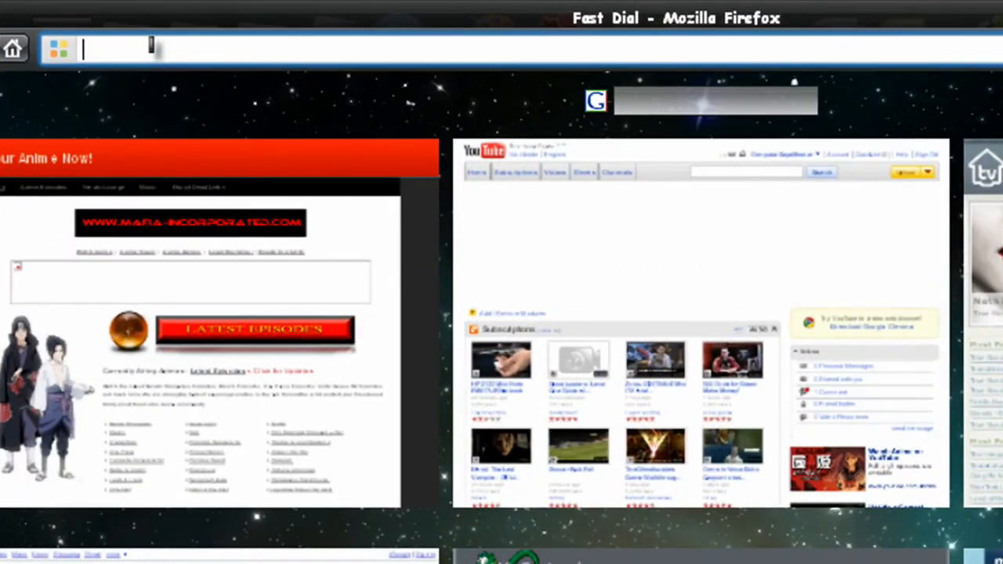
# Navigate to about:config and accept the 'I'll be careful, I promise!' warning.
pyautogui.write('about:')
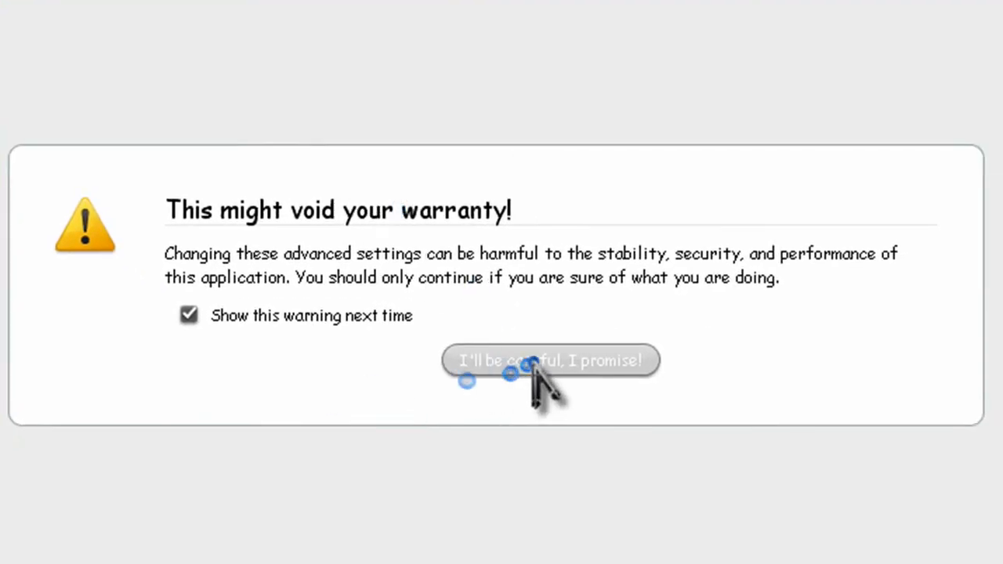
pyautogui.click(550, 360)
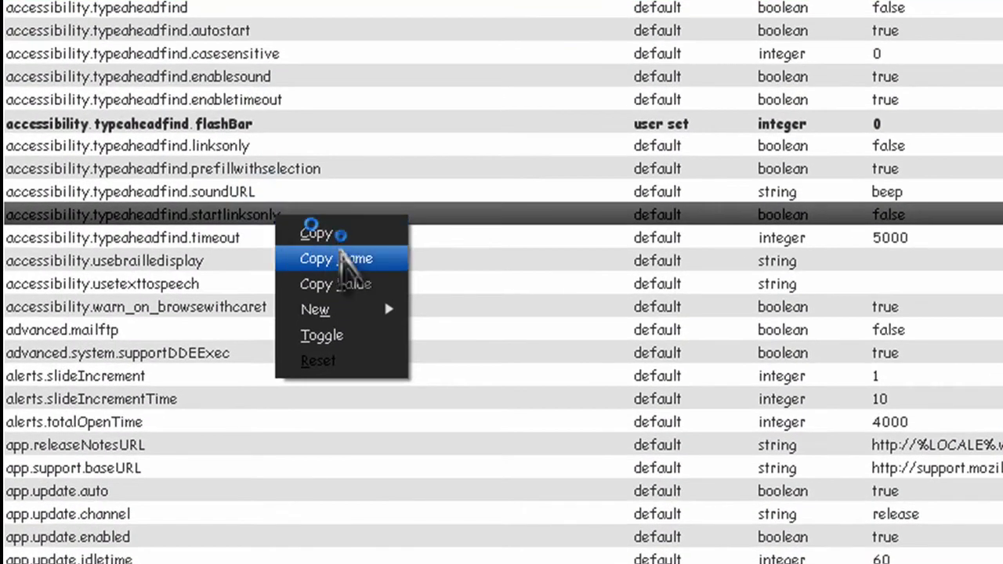
pyautogui.moveTo(315, 308)
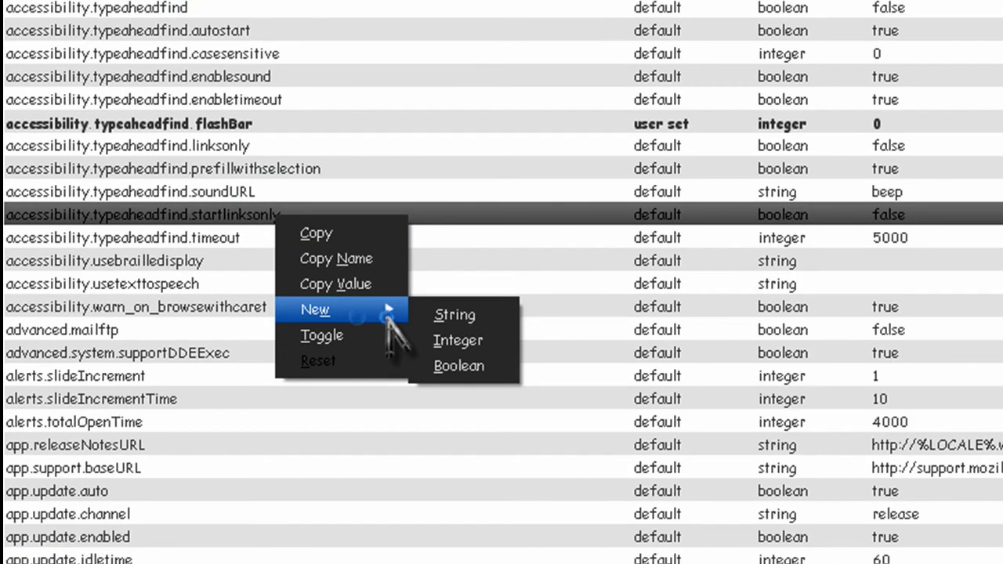
# Start a new Boolean preference and enter config.trim_on_minimize as its name.
pyautogui.click(458, 367)
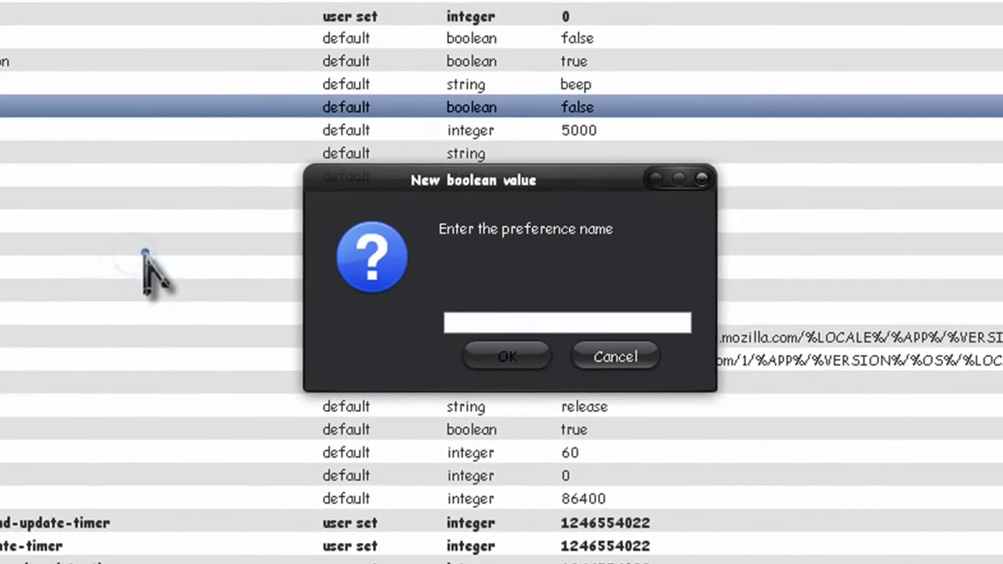
pyautogui.moveTo(154, 279)
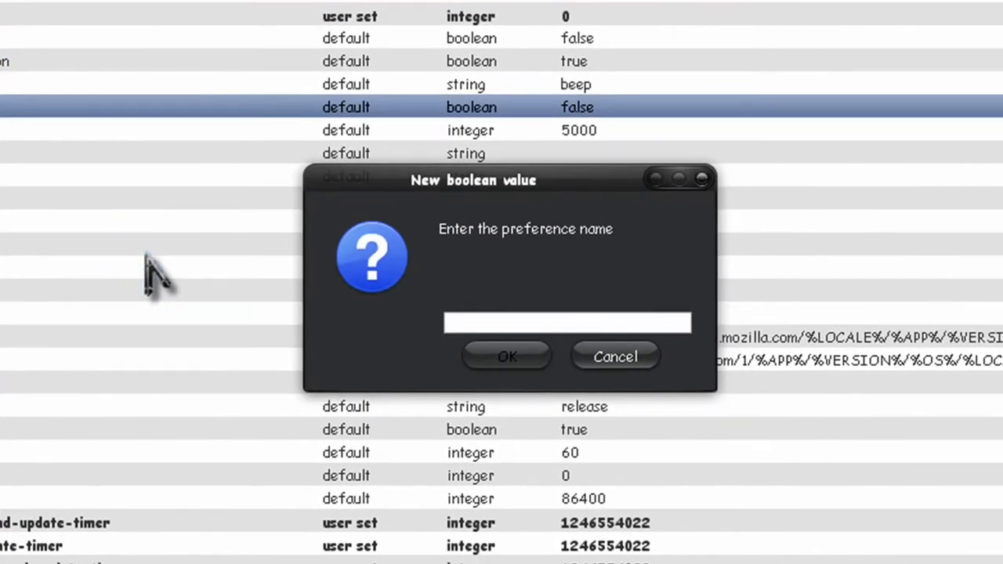
pyautogui.write('c')
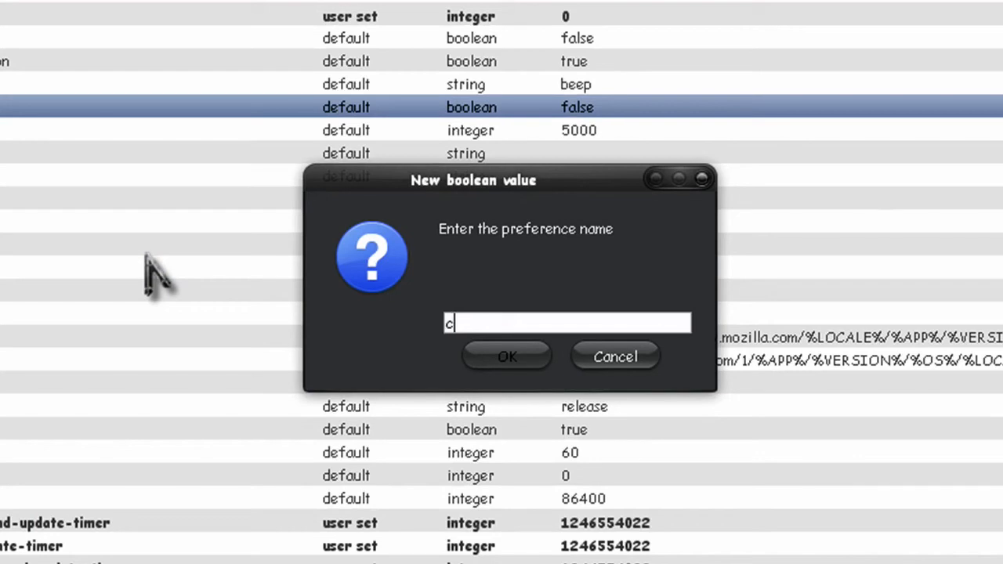
pyautogui.write('onfig')
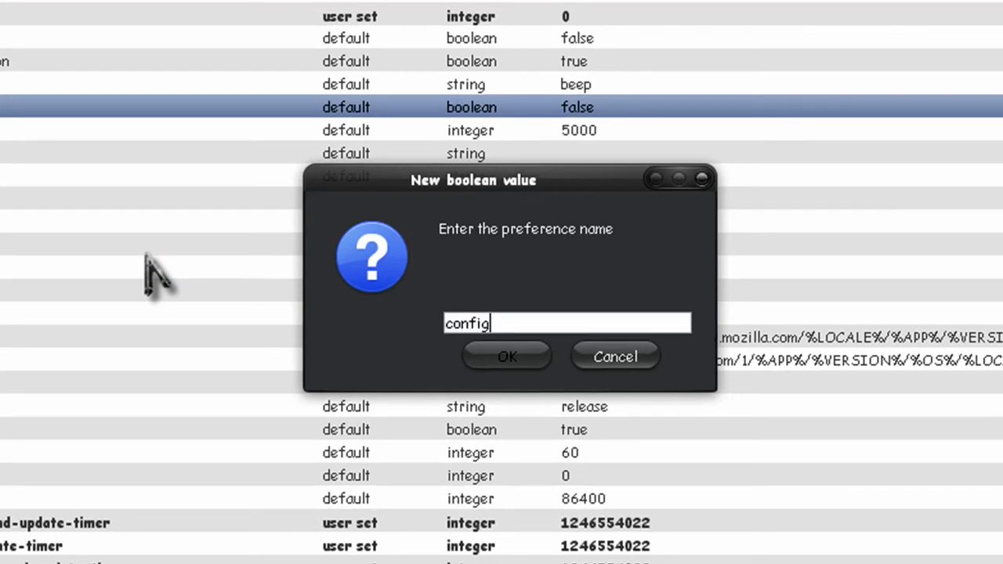
pyautogui.write('tri')
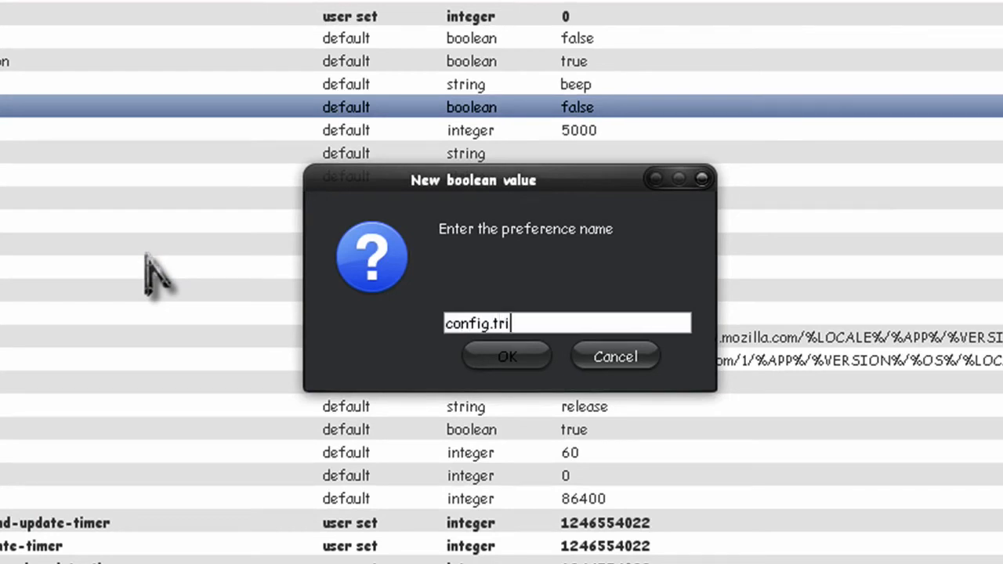
pyautogui.write('m_')
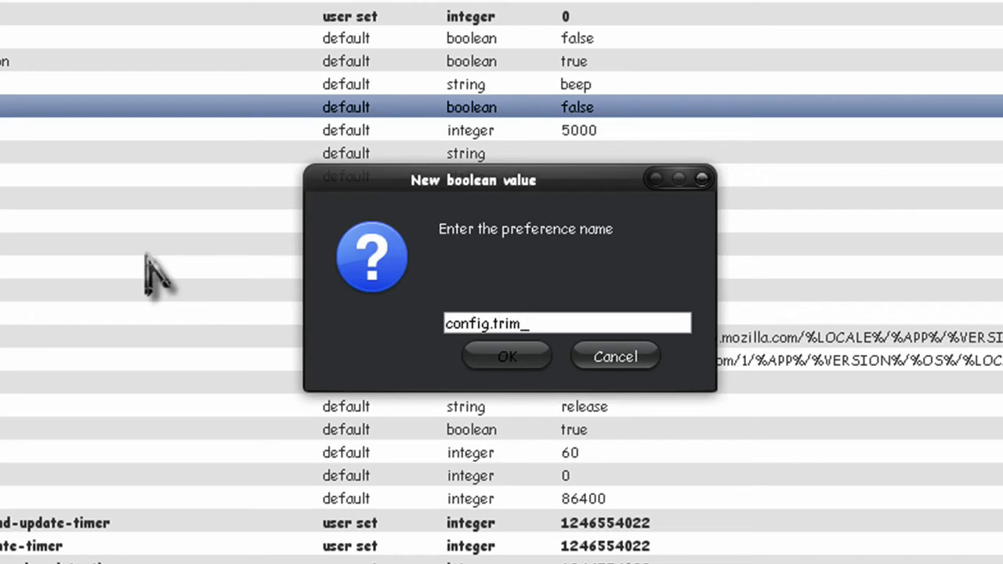
pyautogui.write('on_')
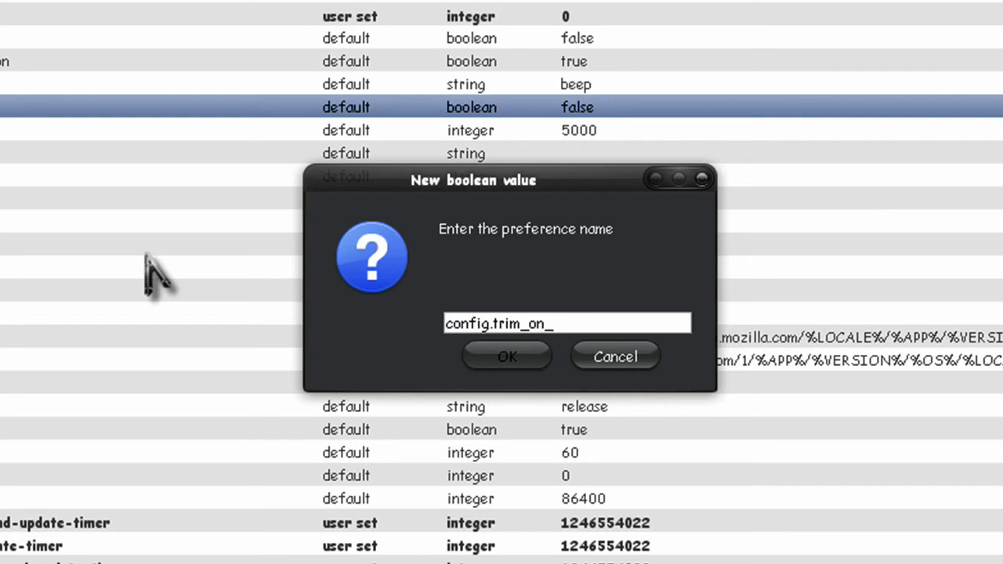
pyautogui.write('mnin')
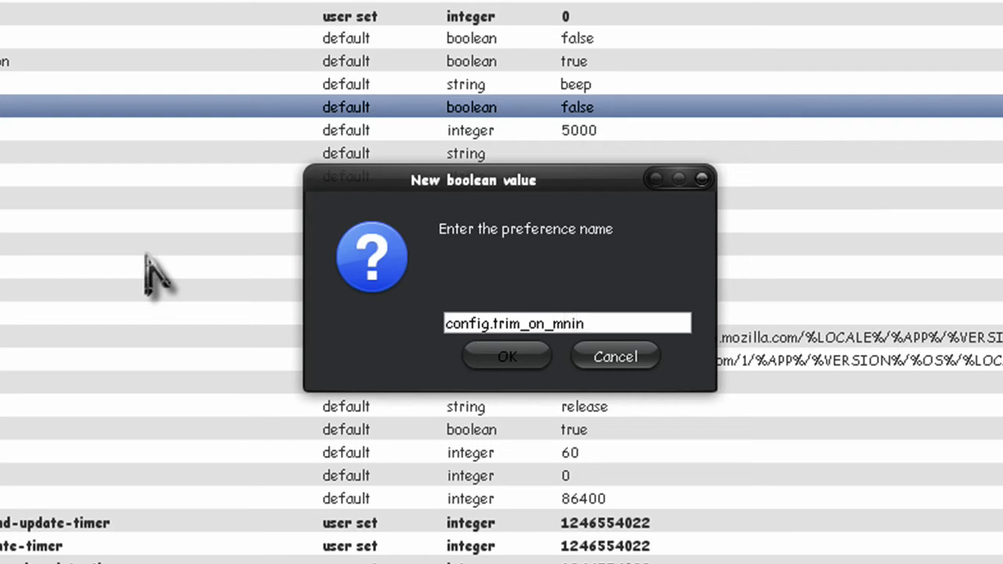
pyautogui.press('BackSpace')
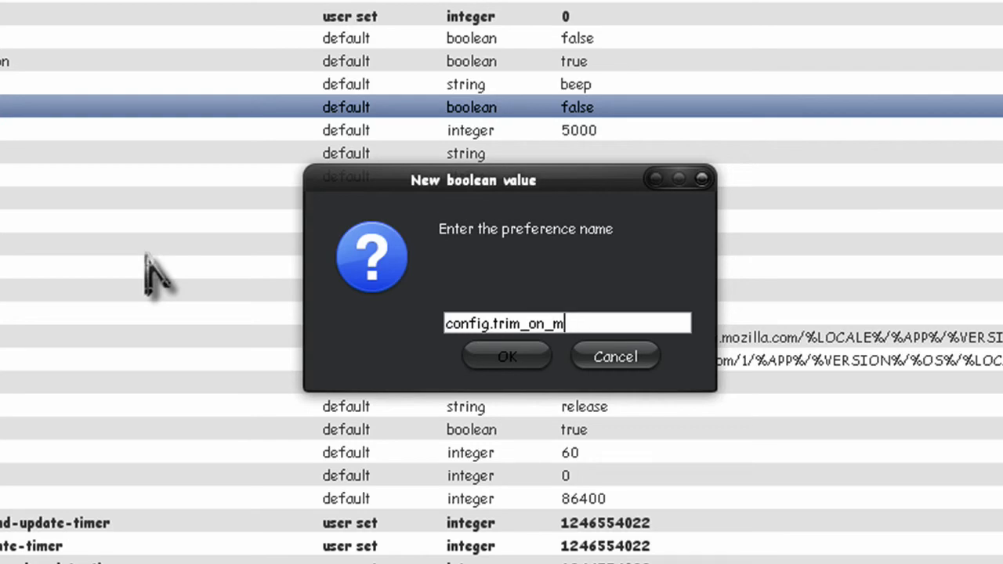
pyautogui.write('inimi')
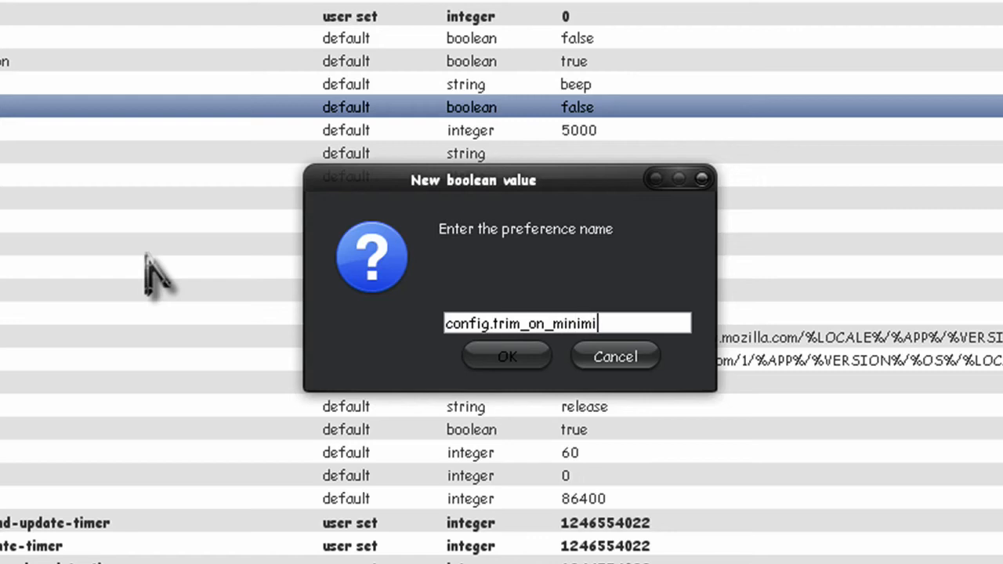
pyautogui.write('ze')
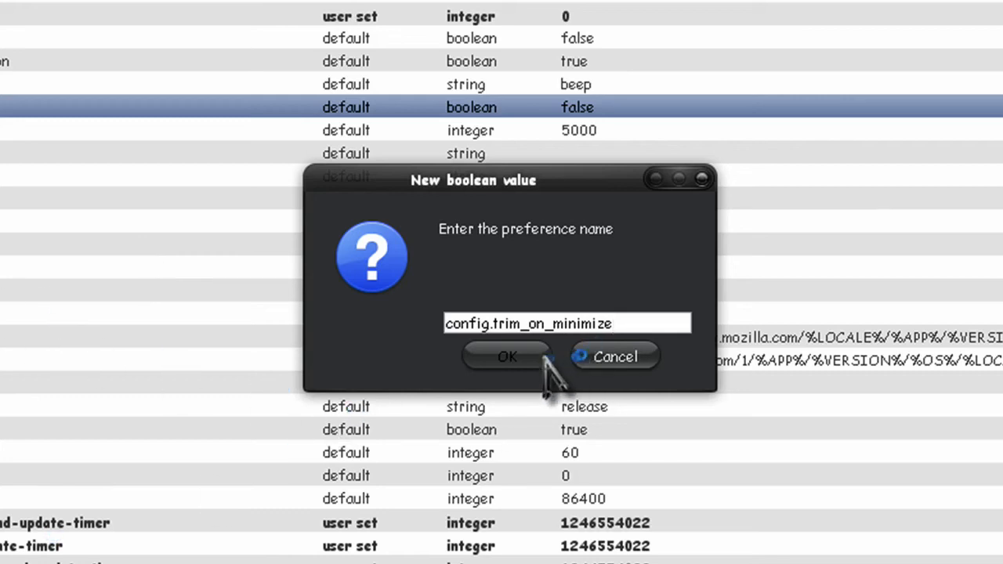
# Confirm the name so config.trim_on_minimize is created as a user-set boolean set to true.
pyautogui.click(506, 357)
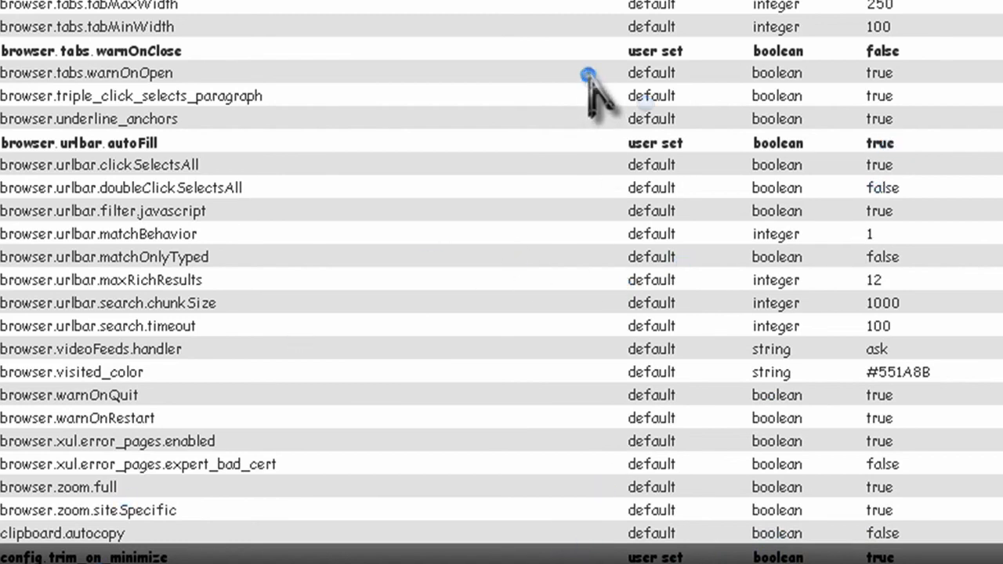
pyautogui.moveTo(599, 102)
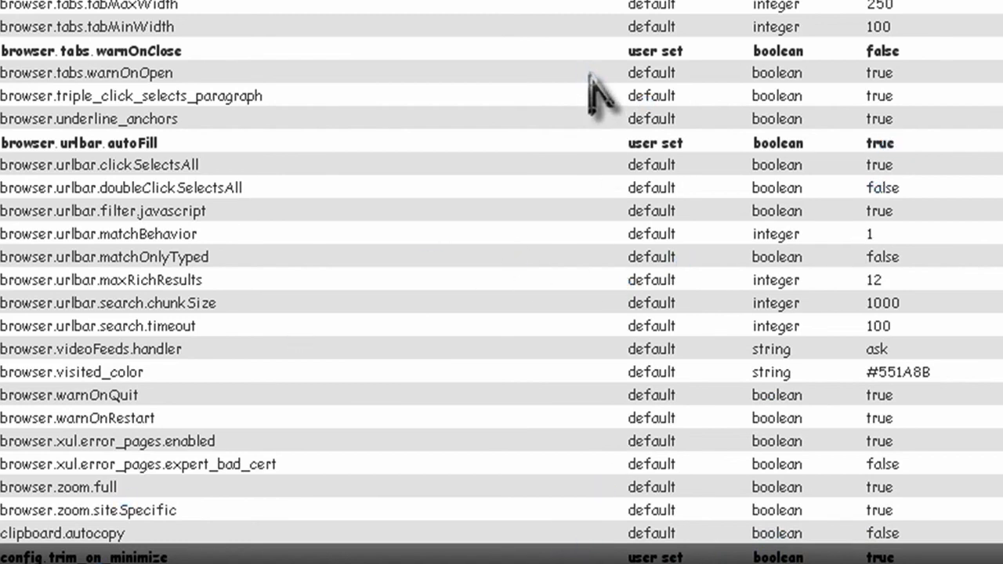